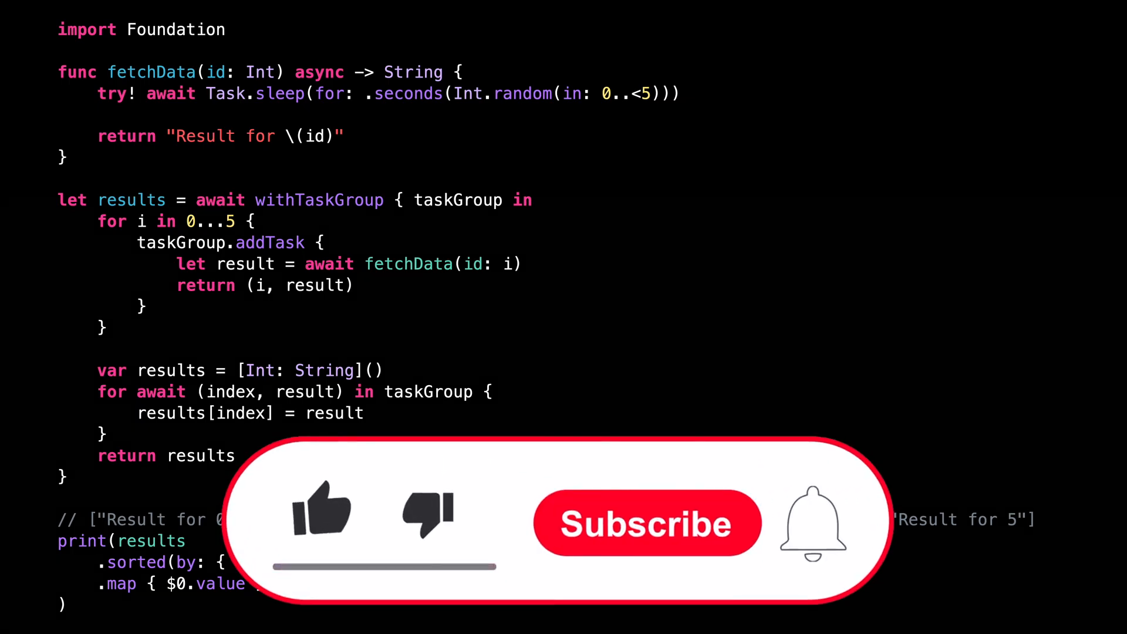
left_click(645, 522)
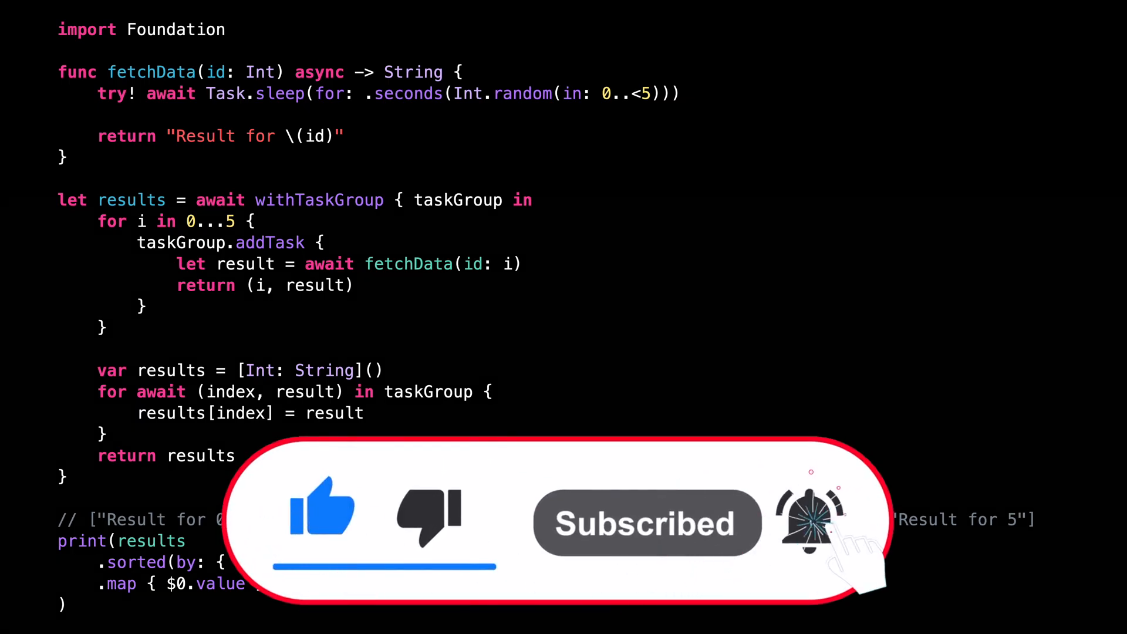